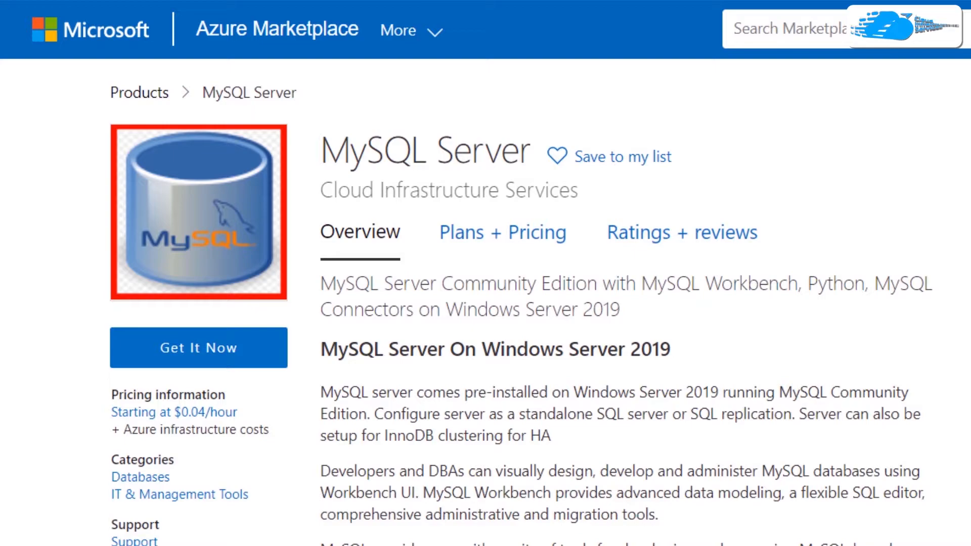
Step: Get the MySQL Server 8 on Windows Server offering and start creating it in the portal
{"action": "left_click", "coordinate": [199, 347]}
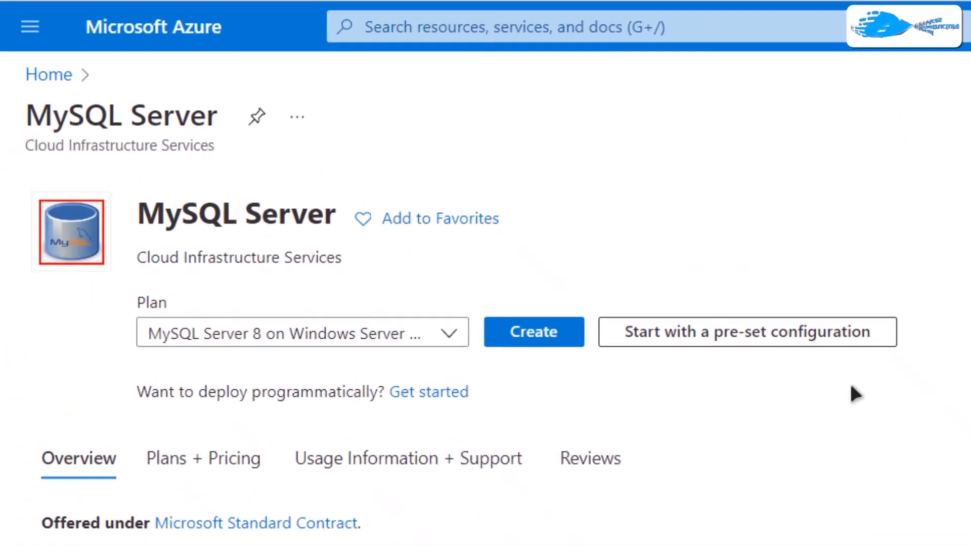
{"action": "left_click", "coordinate": [533, 331]}
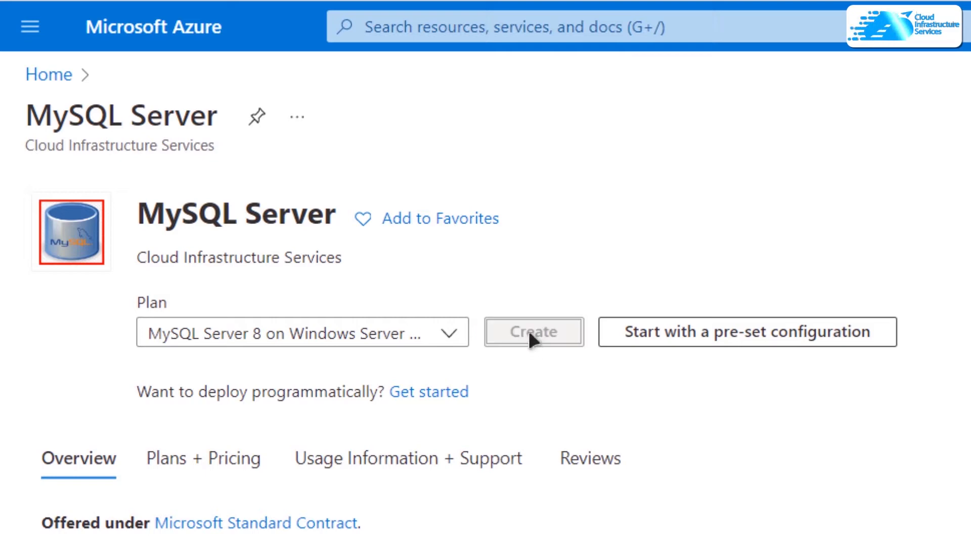
Step: On the Basics form, choose resource group Cloud_Infrastructure_Services and name the VM MySQL
{"action": "left_click", "coordinate": [532, 331]}
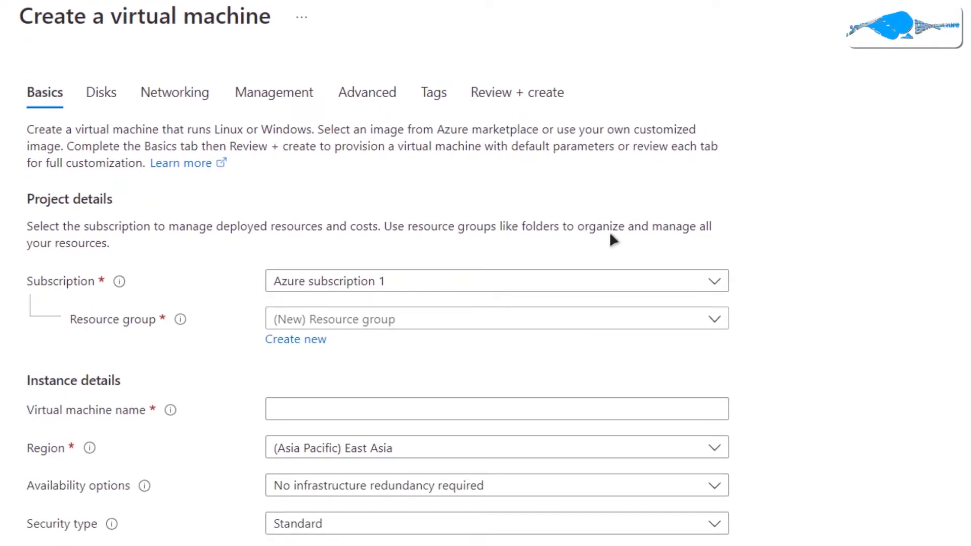
{"action": "left_click", "coordinate": [496, 485]}
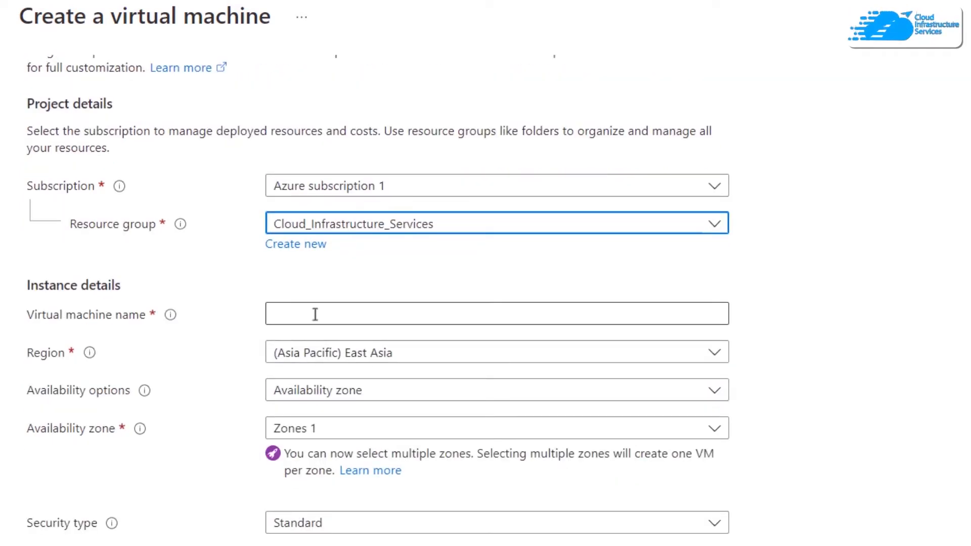
{"action": "left_click", "coordinate": [496, 312]}
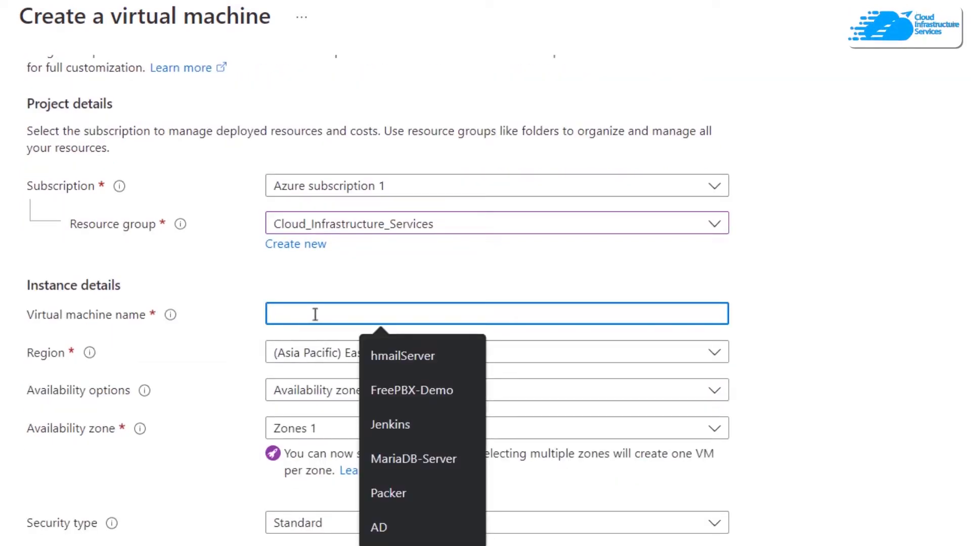
{"action": "type", "text": "MySQL"}
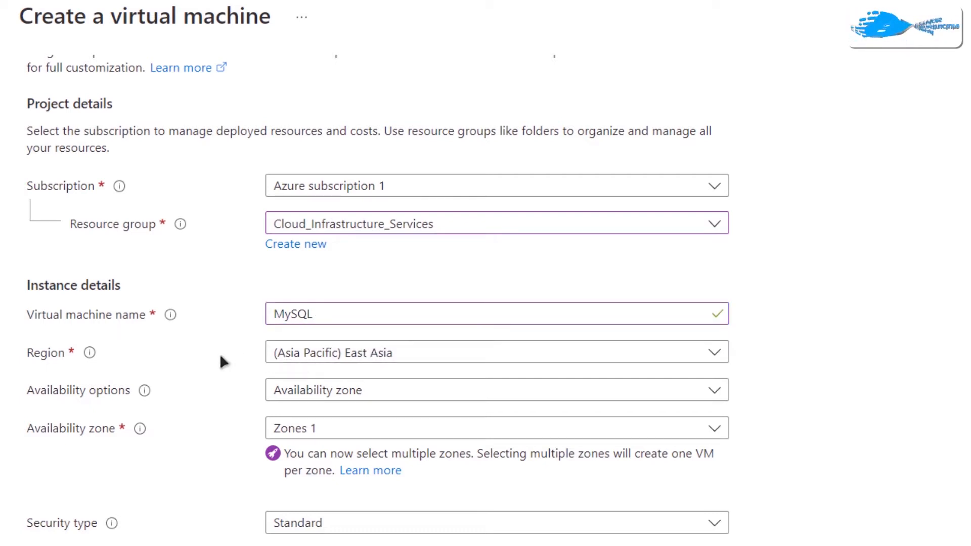
{"action": "scroll", "scroll_direction": "down", "scroll_amount": 3}
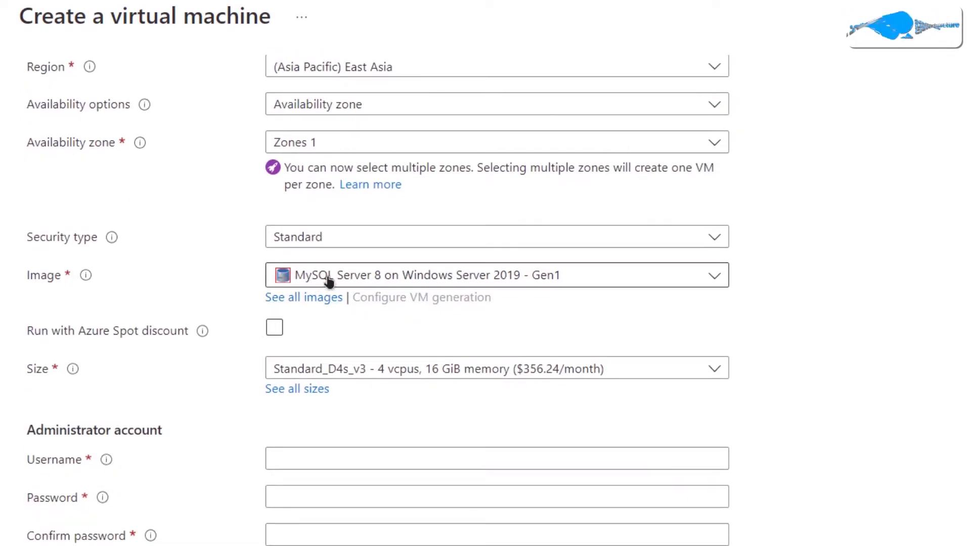
{"action": "scroll", "scroll_direction": "down", "scroll_amount": 3}
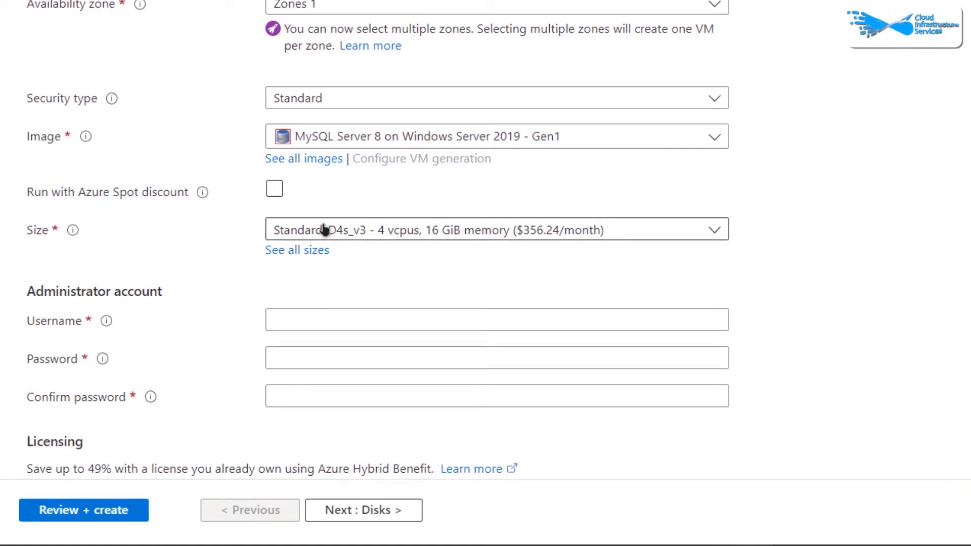
Step: Set administrator username cisadmin with a matching password, then go to Review + create
{"action": "scroll", "scroll_direction": "down", "scroll_amount": 3}
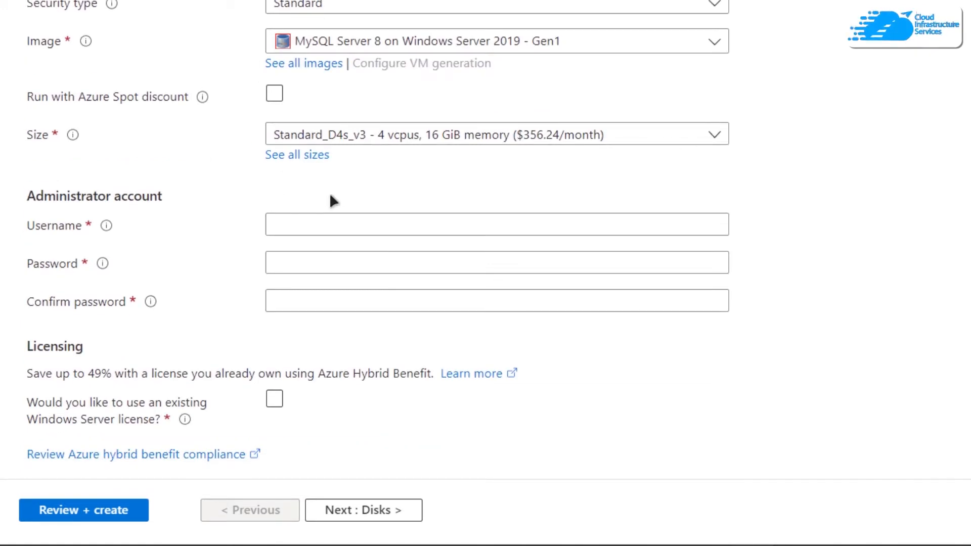
{"action": "left_click", "coordinate": [496, 224]}
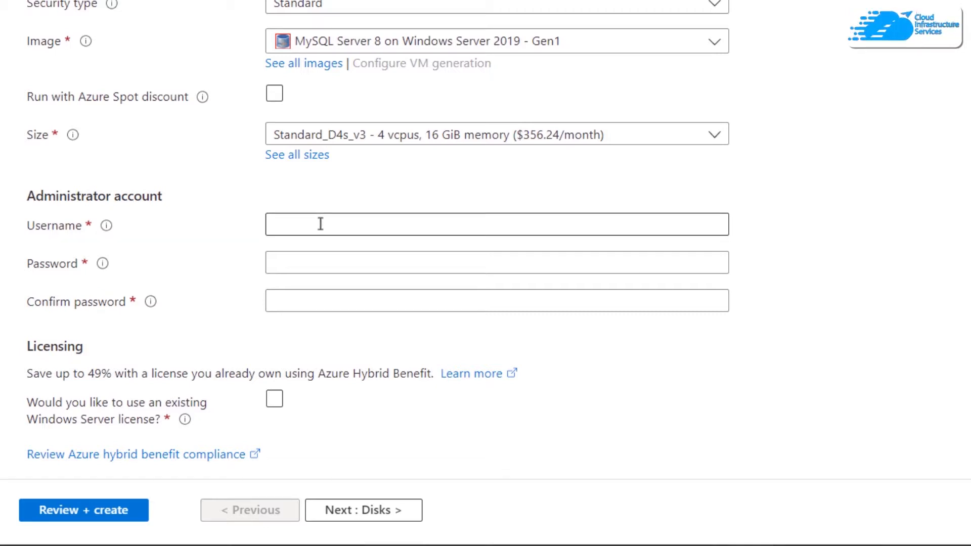
{"action": "type", "text": "ci"}
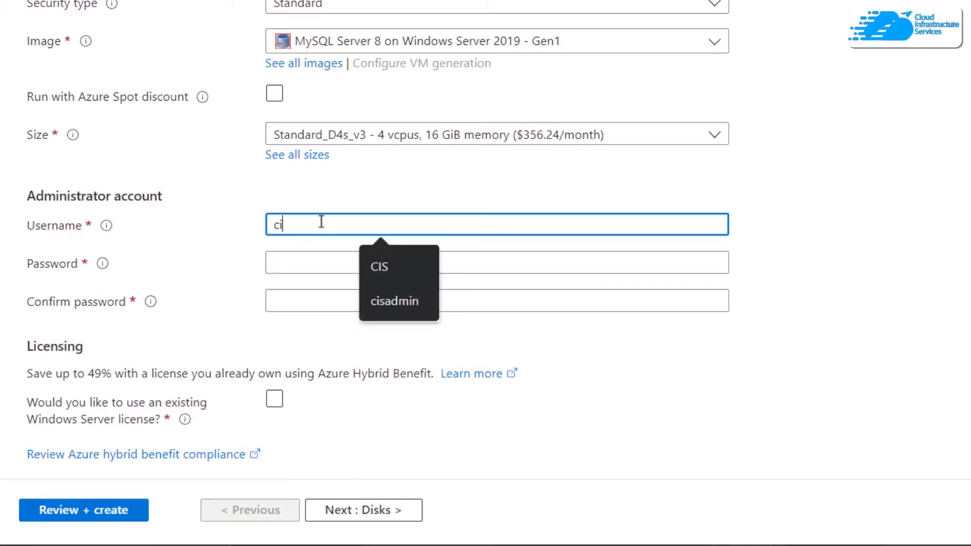
{"action": "left_click", "coordinate": [394, 301]}
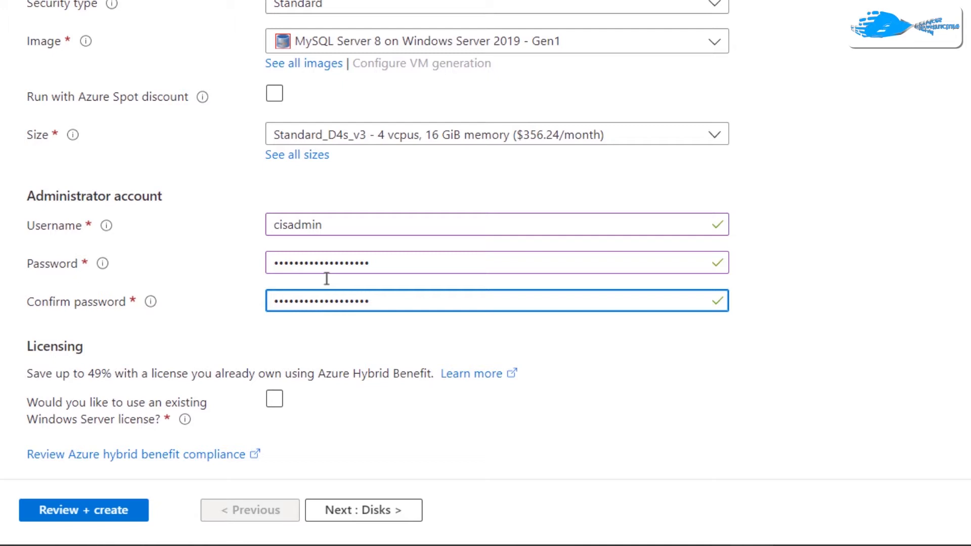
{"action": "left_click", "coordinate": [84, 510]}
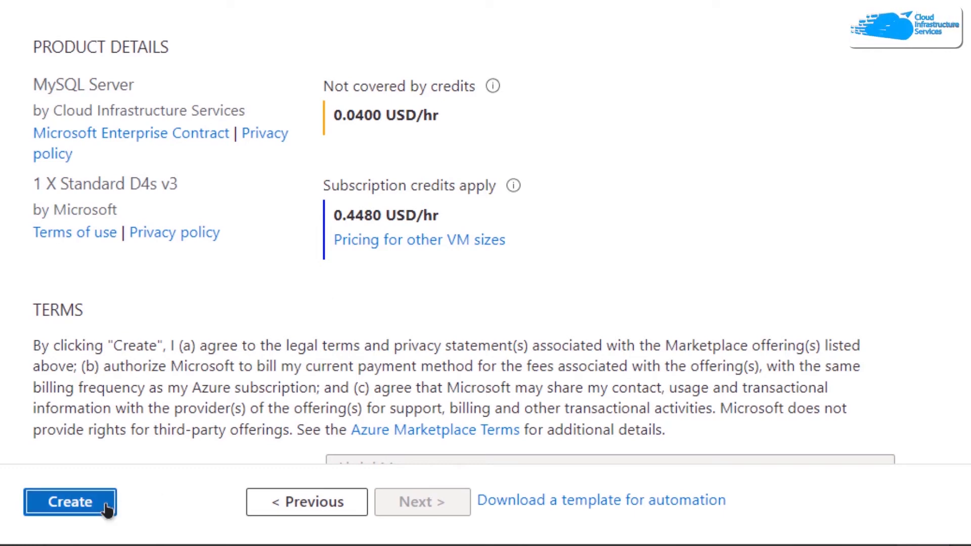
Step: Create the MySQL Server VM and wait for its deployment to complete
{"action": "left_click", "coordinate": [70, 502]}
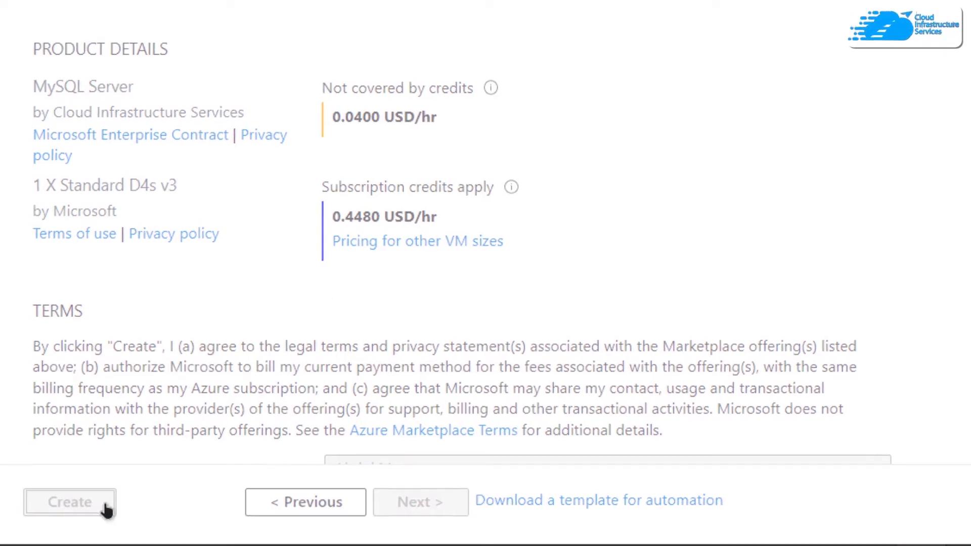
{"action": "left_click", "coordinate": [70, 502]}
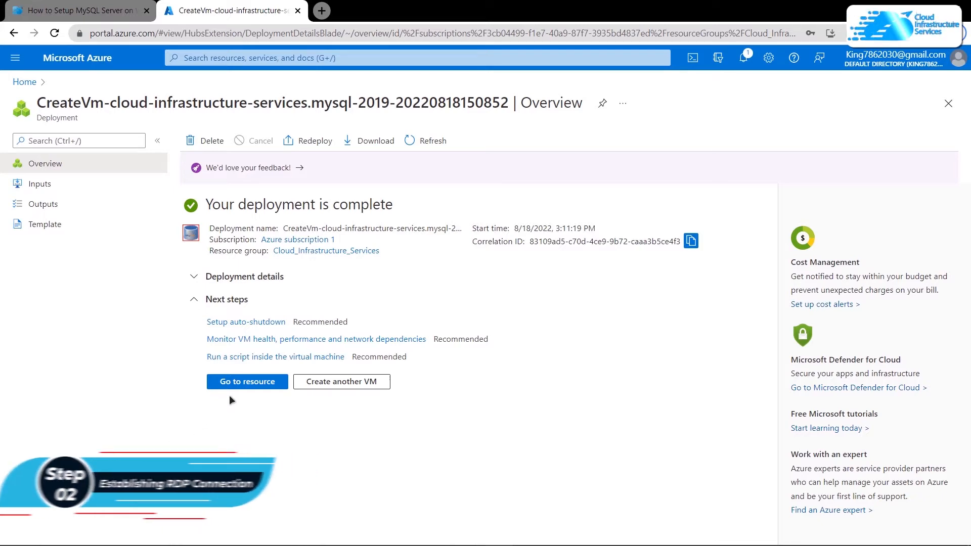
Step: From the MySQL VM's Connect > RDP page, download and open the RDP file
{"action": "left_click", "coordinate": [246, 381]}
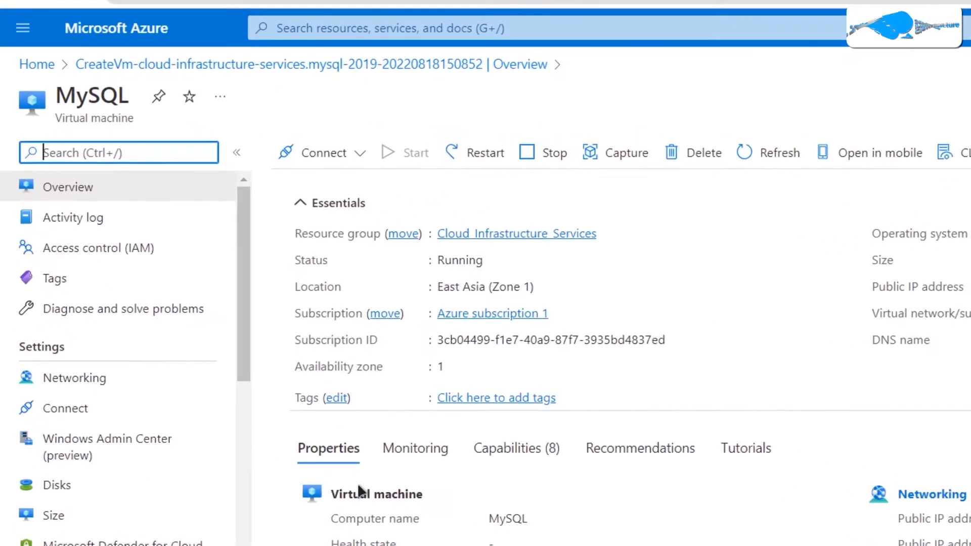
{"action": "left_click", "coordinate": [323, 153]}
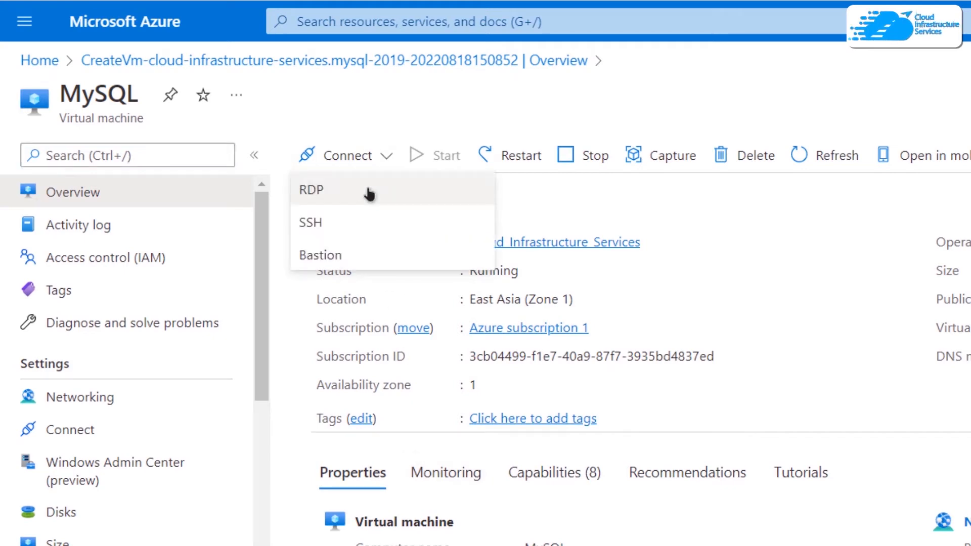
{"action": "left_click", "coordinate": [311, 189]}
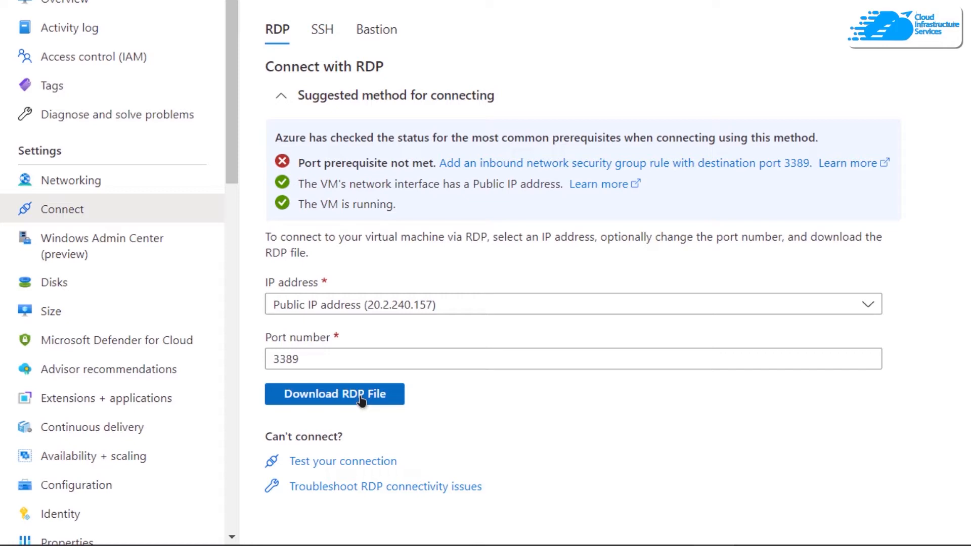
{"action": "left_click", "coordinate": [334, 394]}
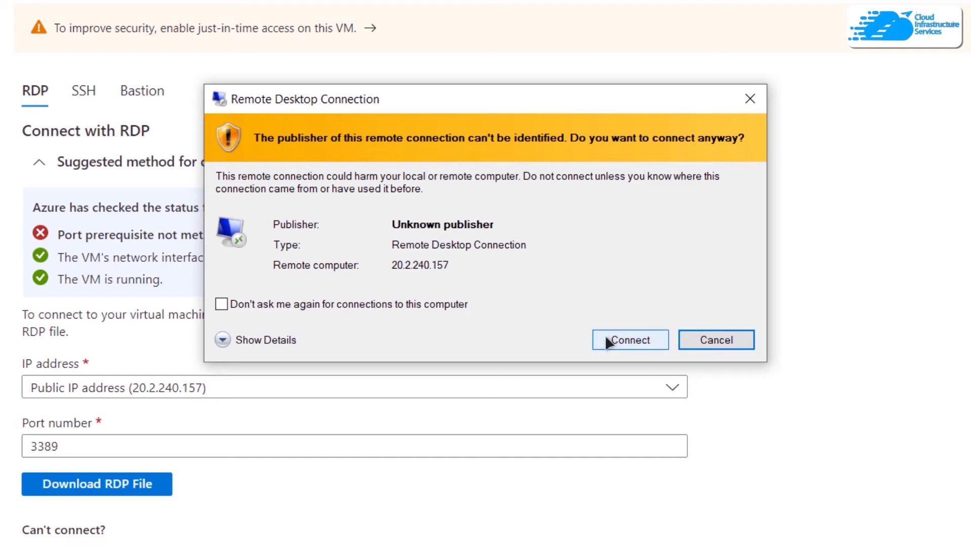
Step: Sign in as cisadmin with its password, accepting the publisher and certificate warnings
{"action": "left_click", "coordinate": [630, 340]}
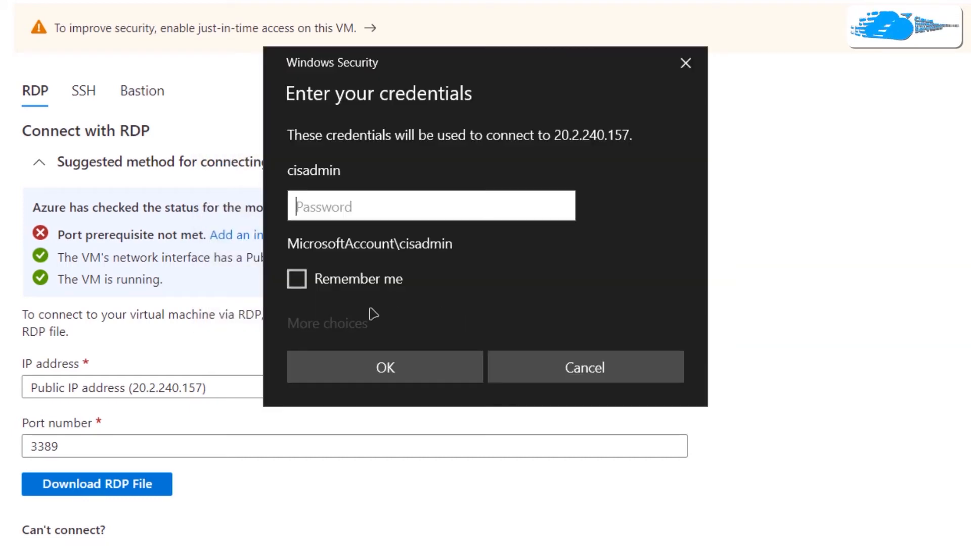
{"action": "left_click", "coordinate": [327, 322]}
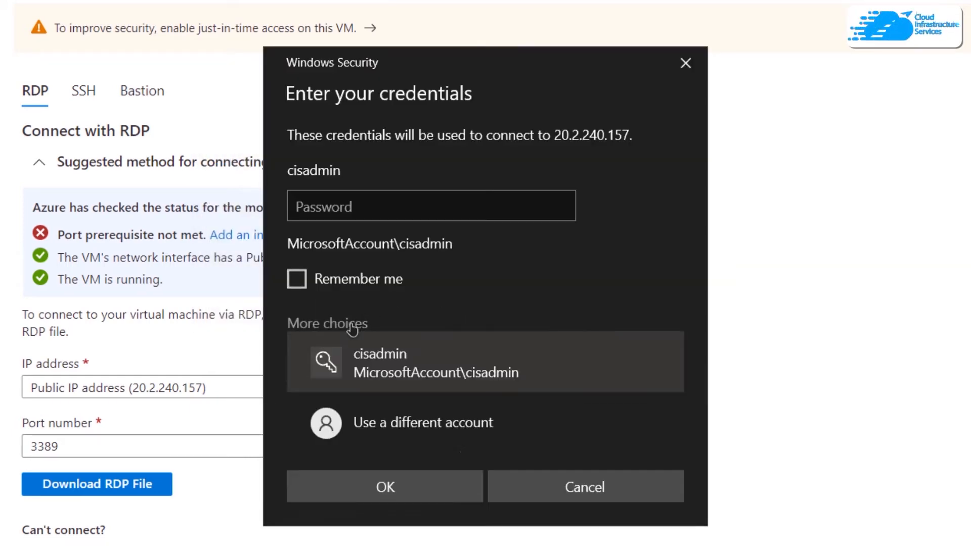
{"action": "left_click", "coordinate": [431, 205]}
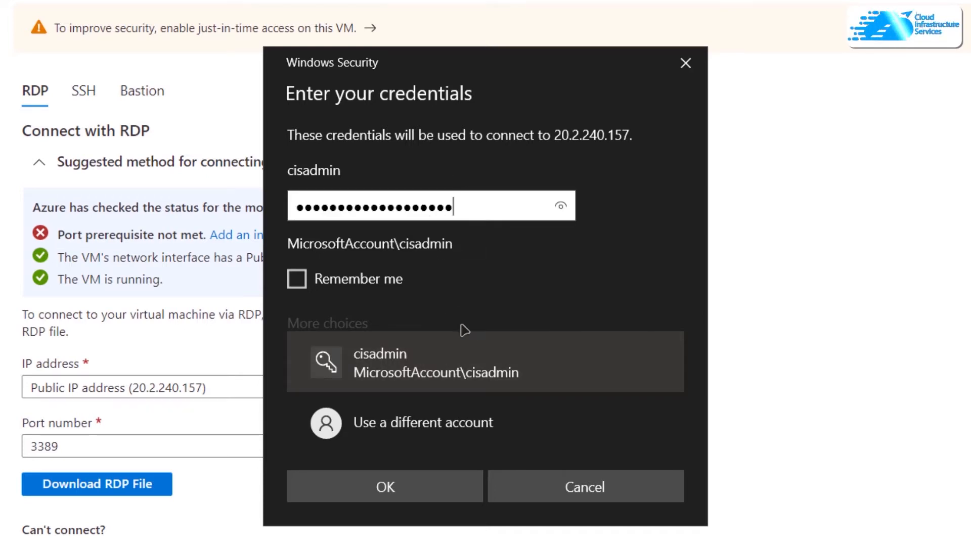
{"action": "left_click", "coordinate": [384, 487]}
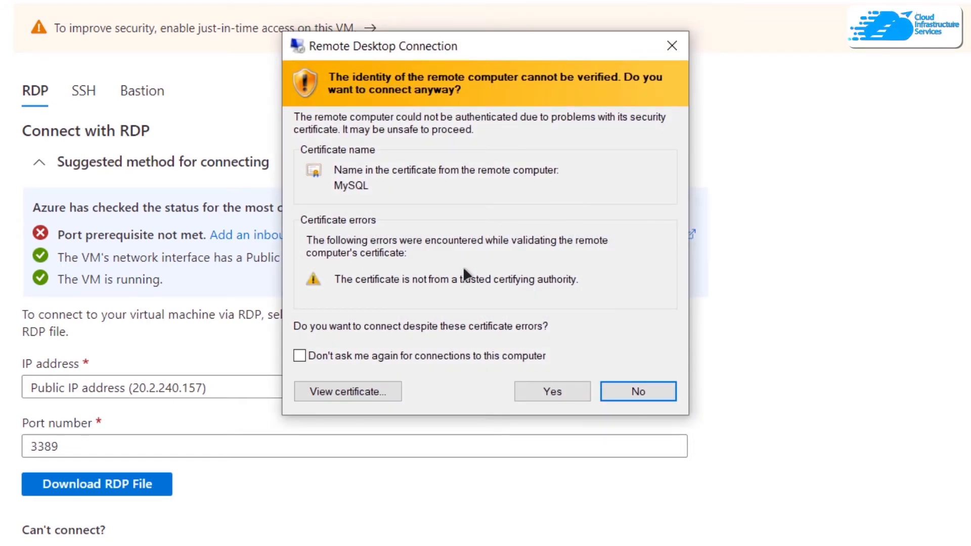
{"action": "mouse_move", "coordinate": [495, 284]}
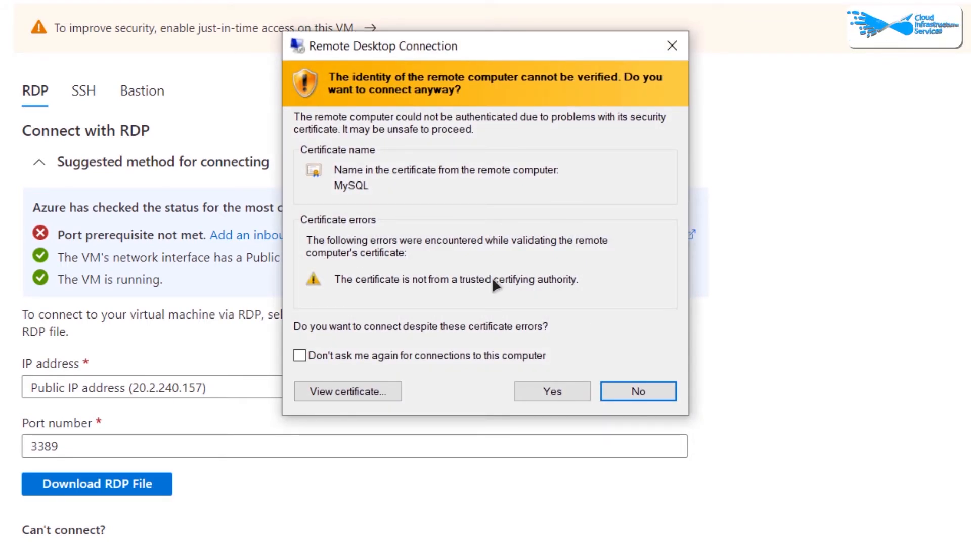
{"action": "left_click", "coordinate": [551, 391]}
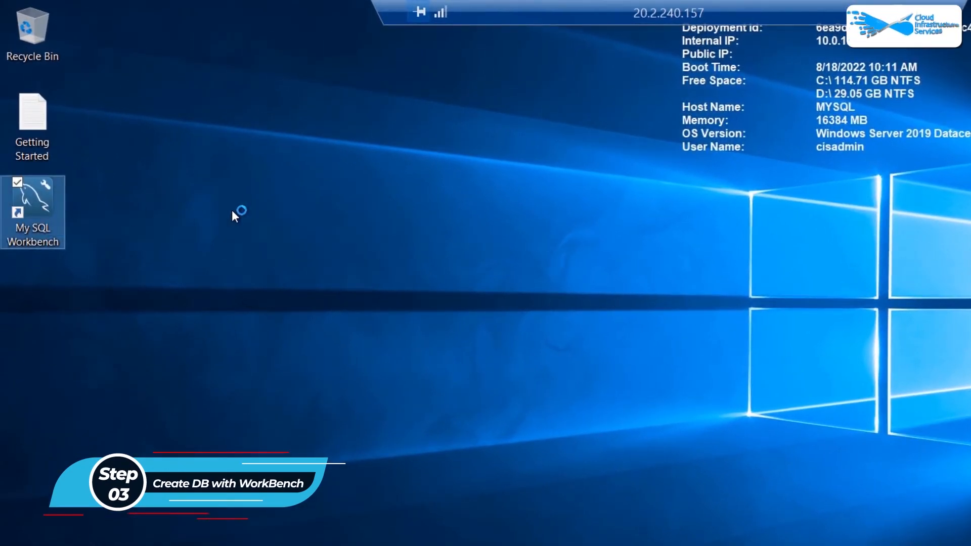
Step: Launch Workbench, open the Local instance connection, and run 'create database demo1;'
{"action": "double_click", "coordinate": [32, 204]}
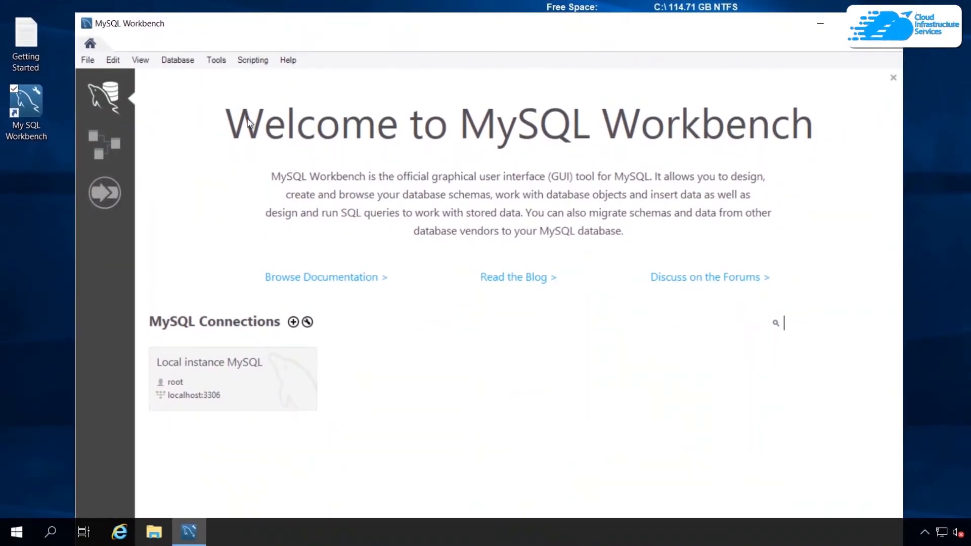
{"action": "mouse_move", "coordinate": [200, 381]}
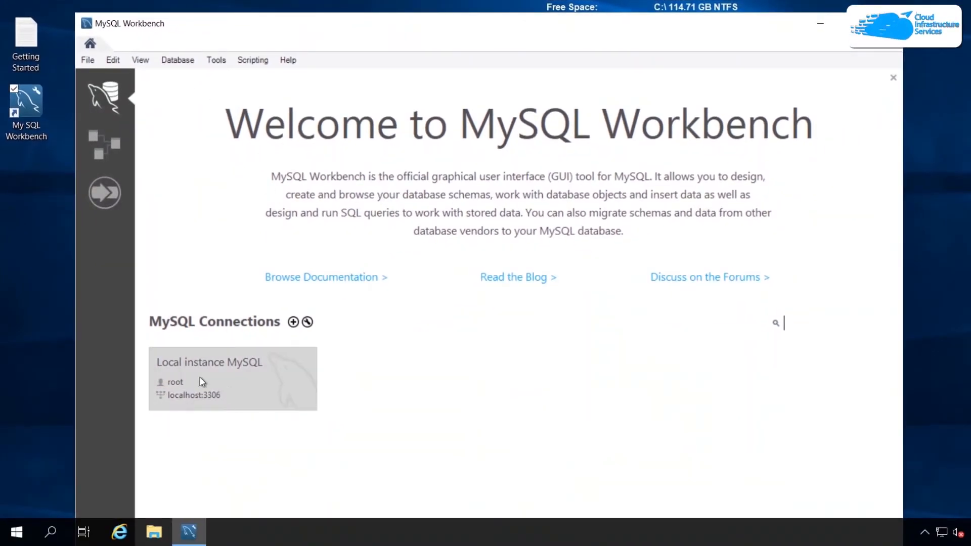
{"action": "mouse_move", "coordinate": [242, 382]}
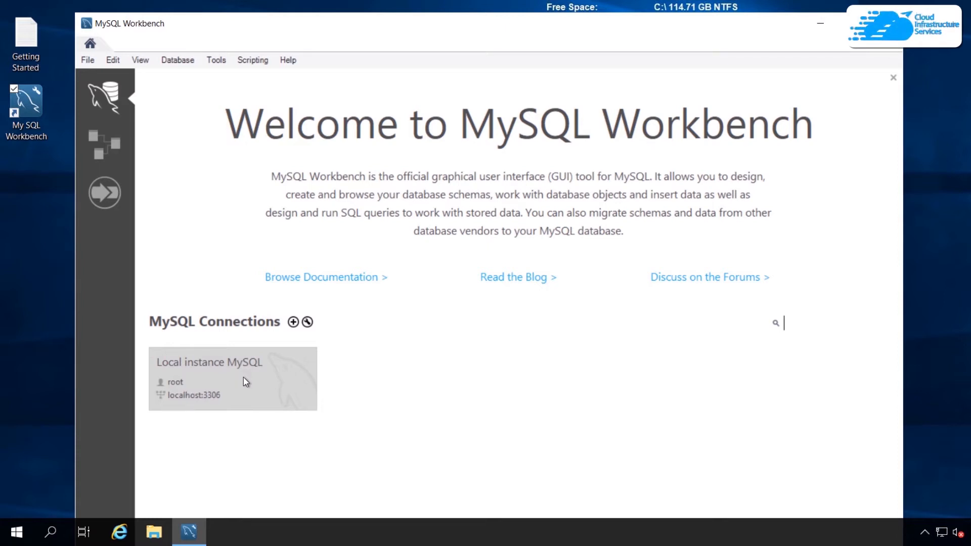
{"action": "double_click", "coordinate": [233, 379]}
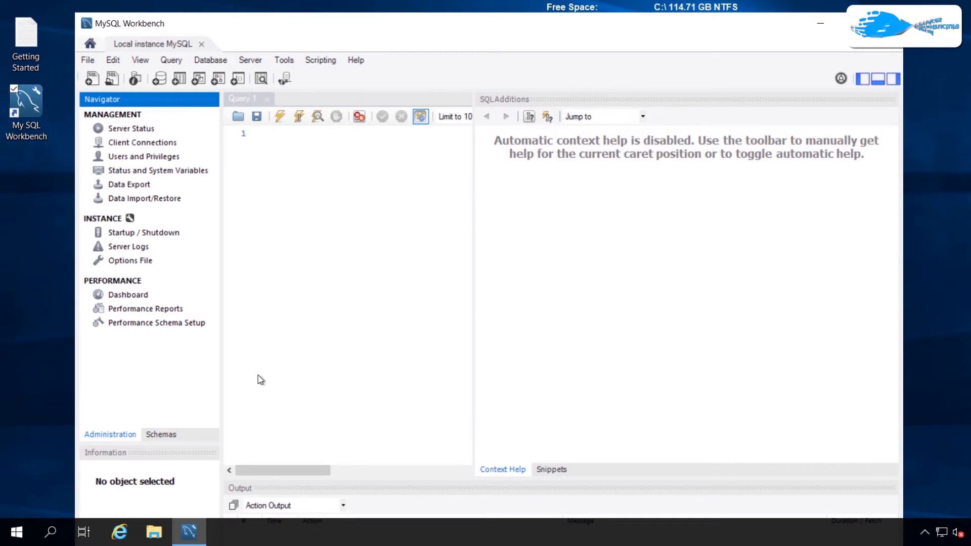
{"action": "mouse_move", "coordinate": [699, 85]}
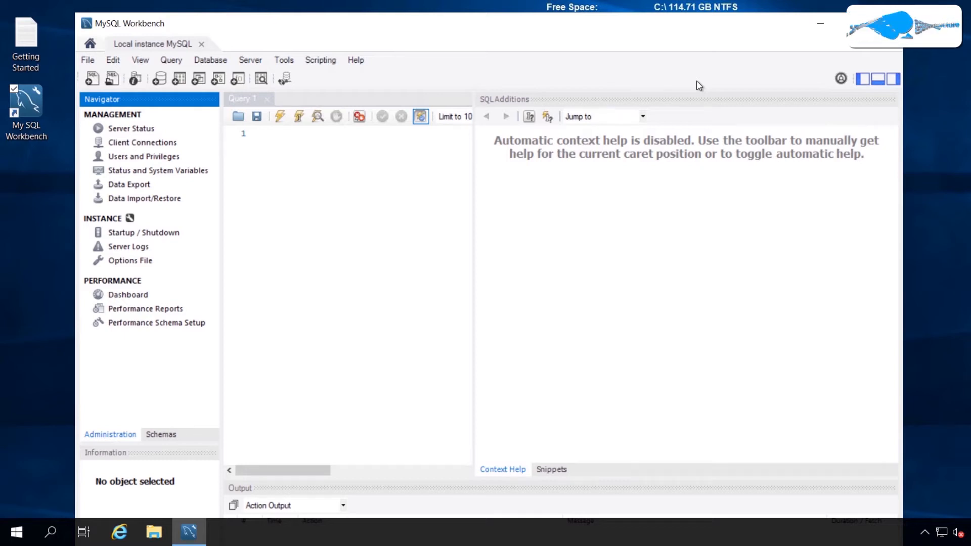
{"action": "mouse_move", "coordinate": [405, 165]}
{"action": "type", "text": "c"}
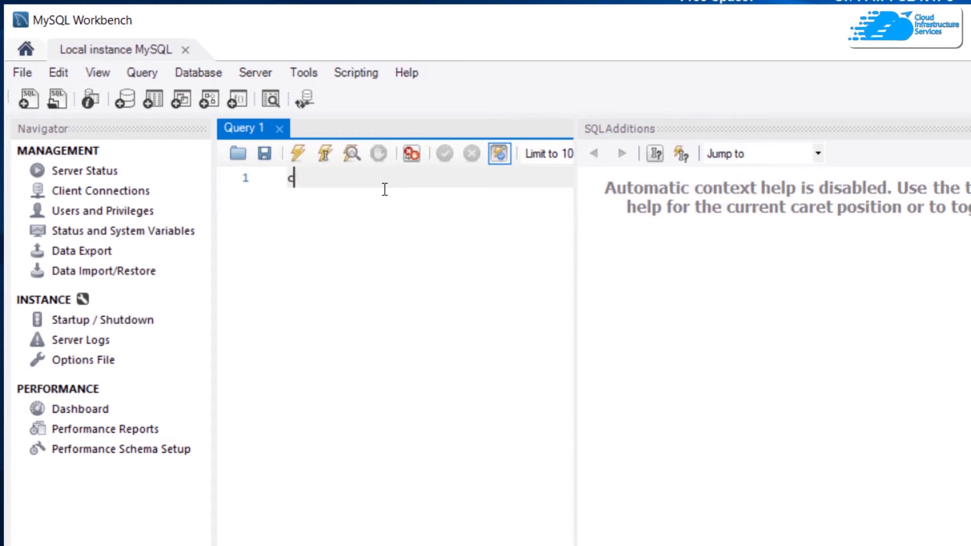
{"action": "type", "text": "reate database"}
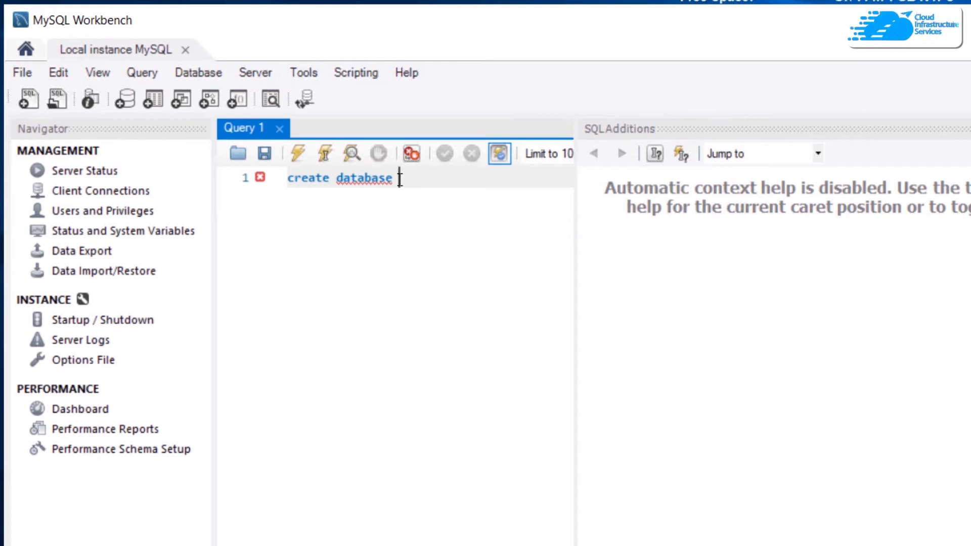
{"action": "type", "text": "demo1;"}
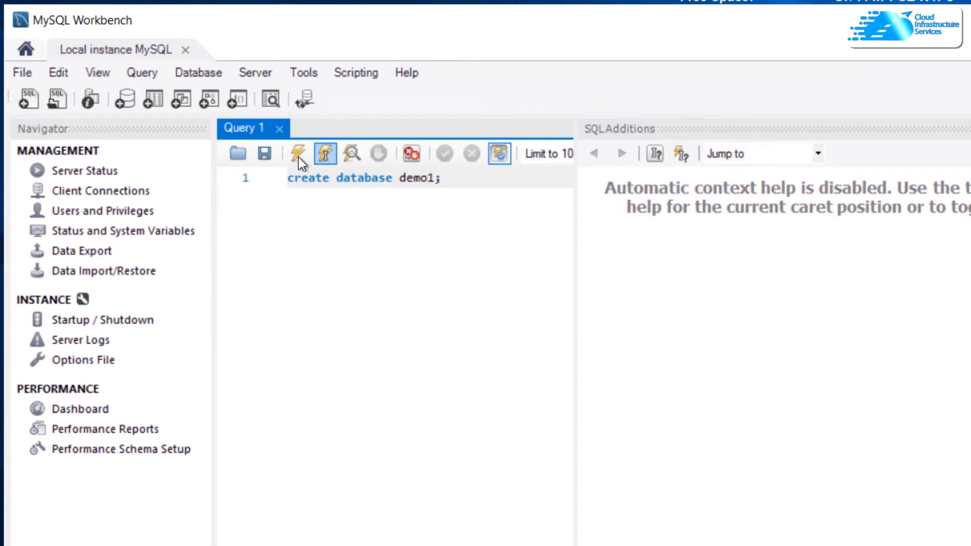
{"action": "mouse_move", "coordinate": [298, 154]}
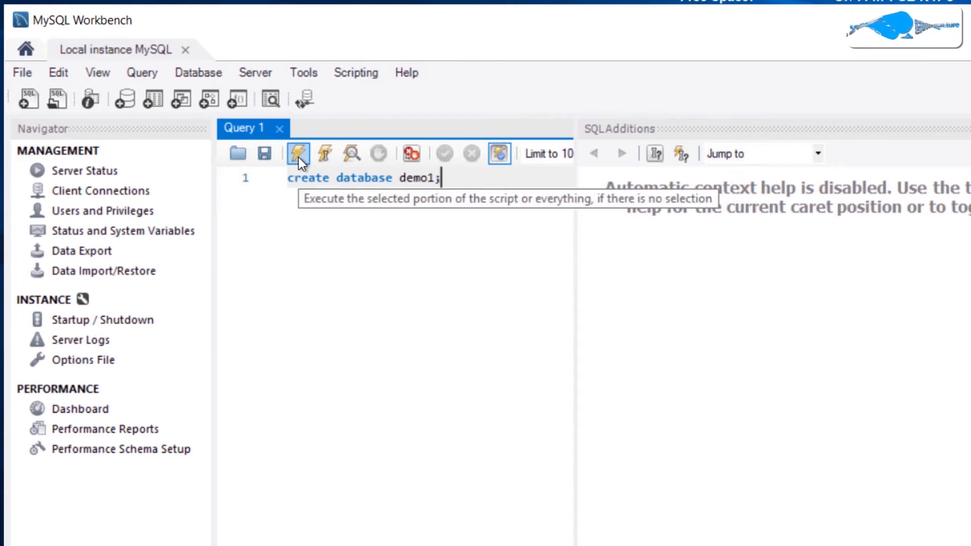
{"action": "left_click", "coordinate": [298, 153]}
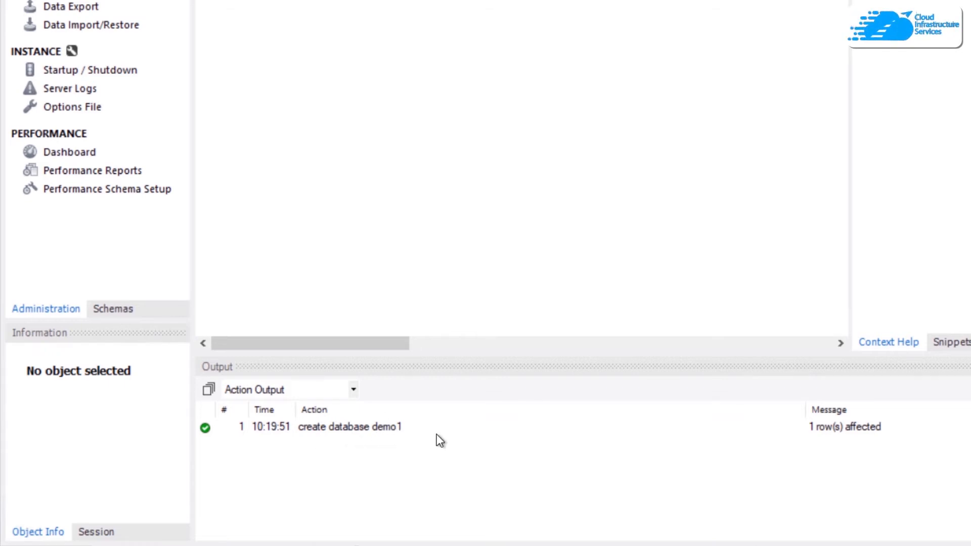
{"action": "mouse_move", "coordinate": [471, 268]}
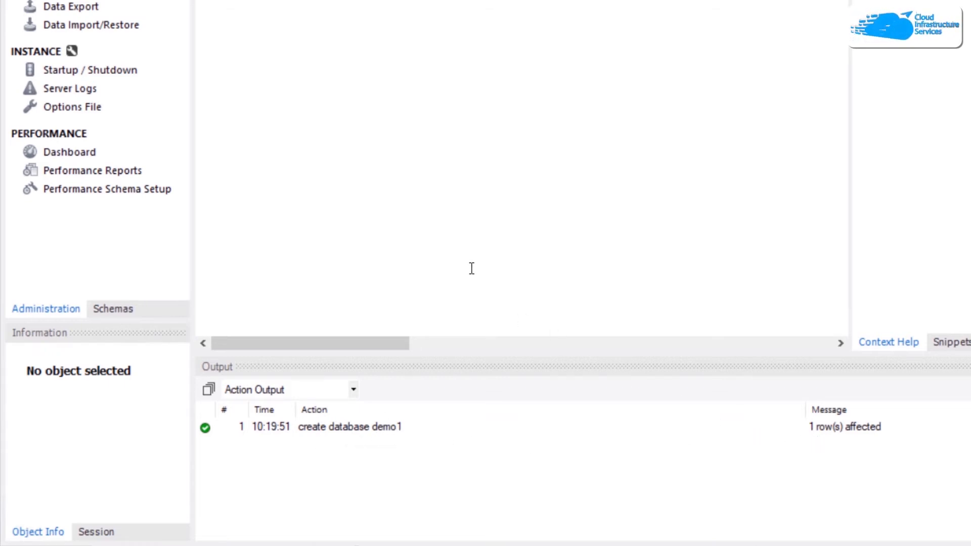
{"action": "mouse_move", "coordinate": [155, 291]}
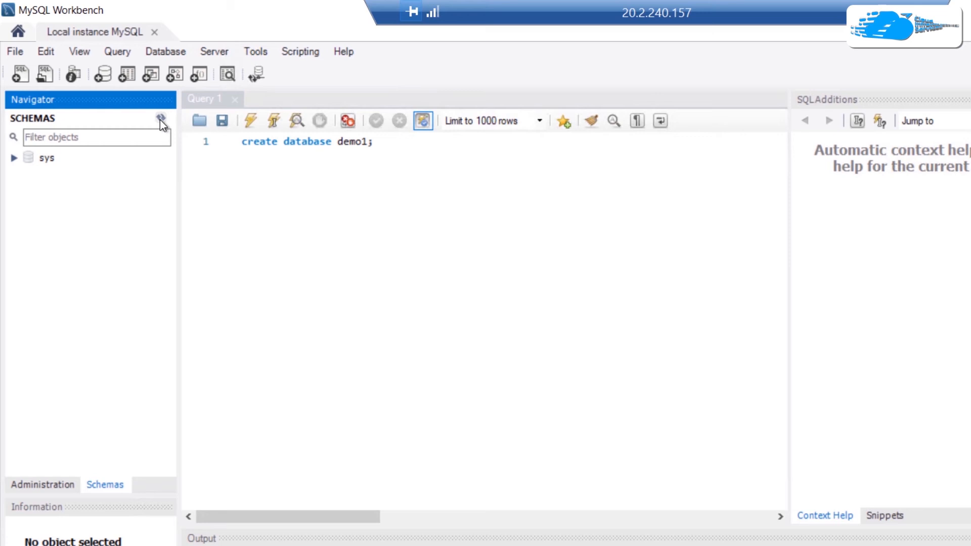
Step: Refresh the Navigator's Schemas list so demo1 appears beside sys
{"action": "left_click", "coordinate": [160, 118]}
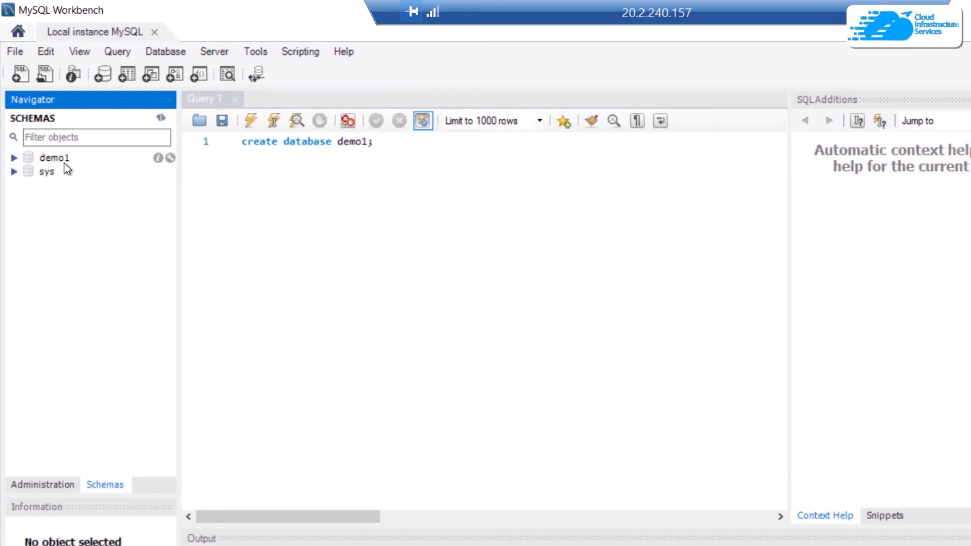
{"action": "mouse_move", "coordinate": [57, 169]}
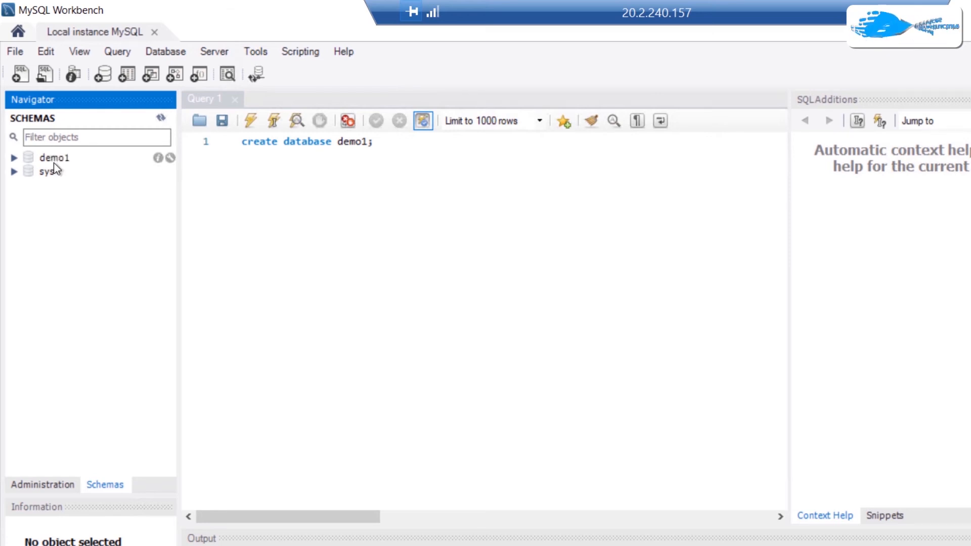
{"action": "mouse_move", "coordinate": [127, 125]}
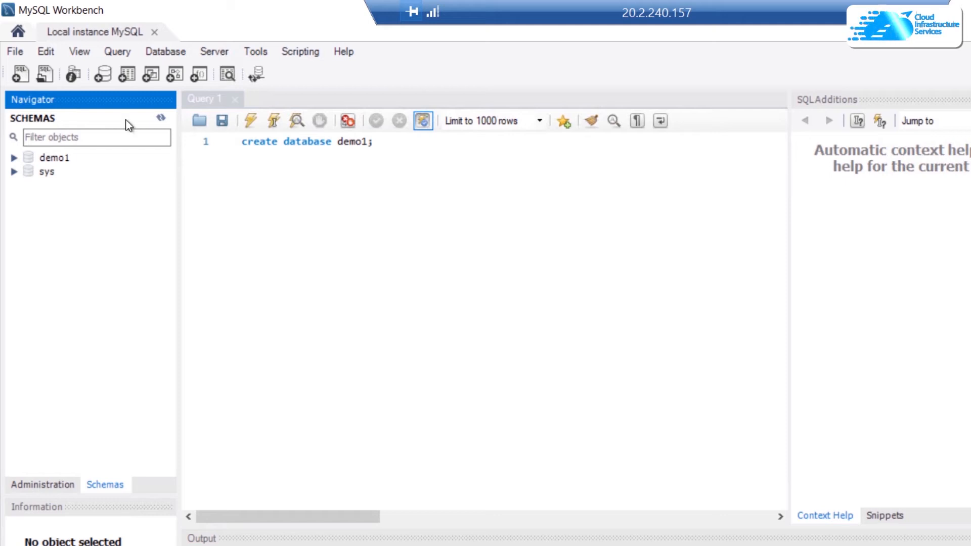
{"action": "mouse_move", "coordinate": [110, 86]}
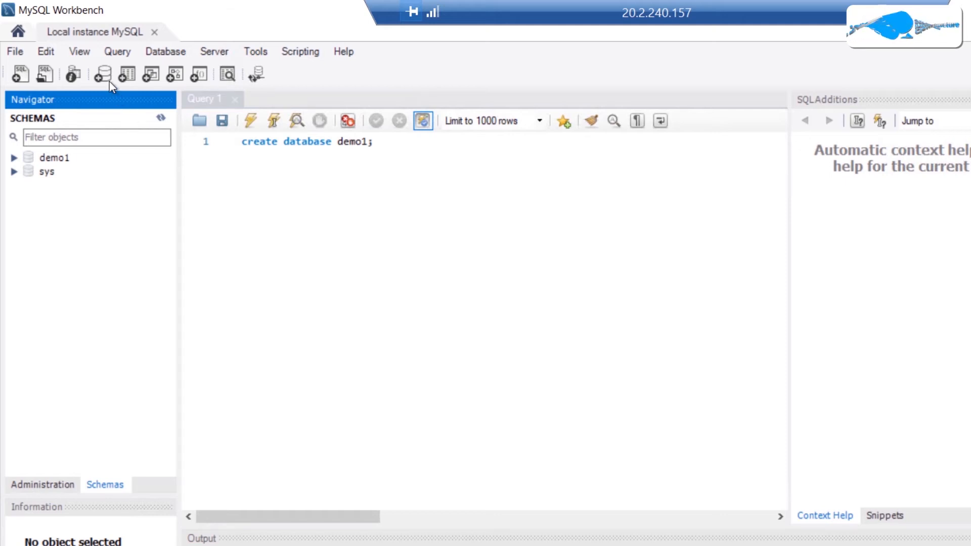
{"action": "mouse_move", "coordinate": [102, 74]}
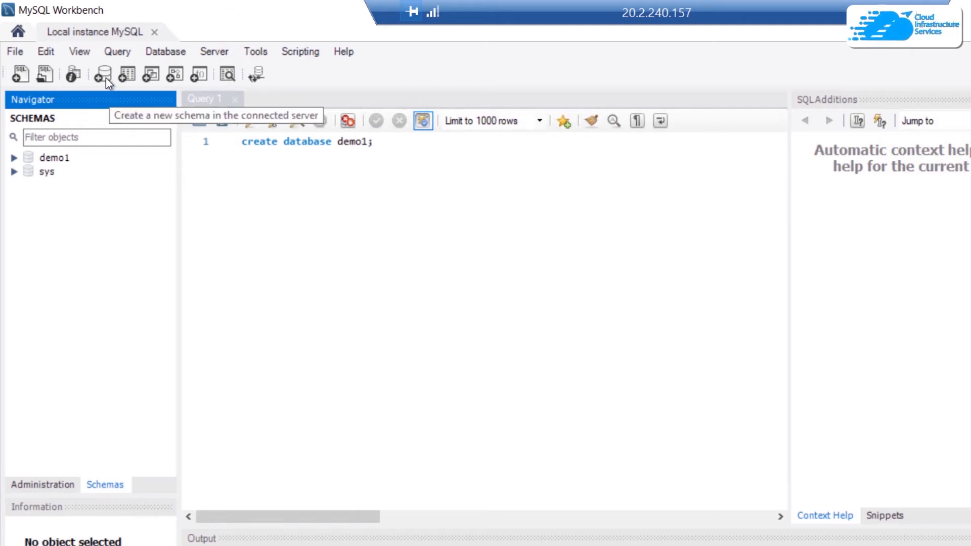
Step: Create a new schema named demo2 and apply its CREATE SCHEMA script
{"action": "left_click", "coordinate": [103, 75]}
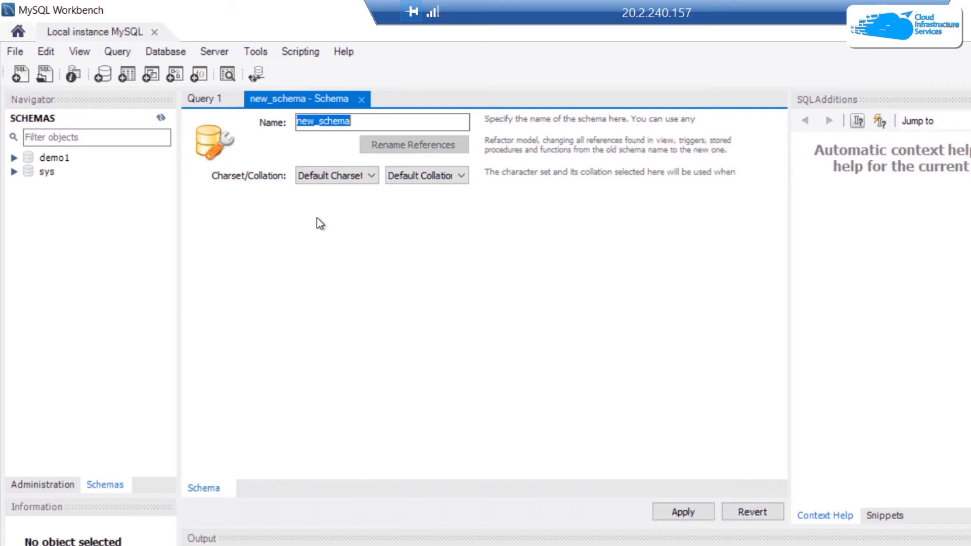
{"action": "mouse_move", "coordinate": [356, 133]}
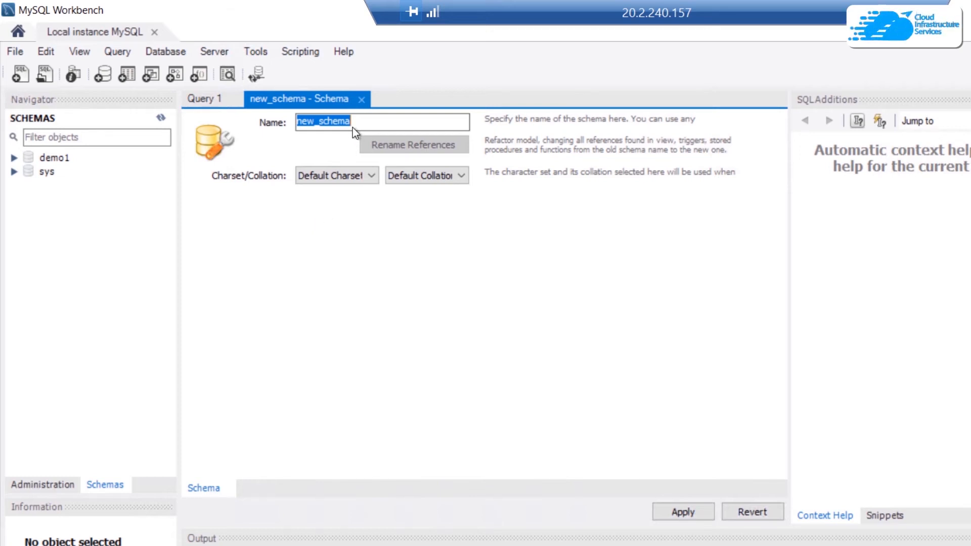
{"action": "type", "text": "demo2"}
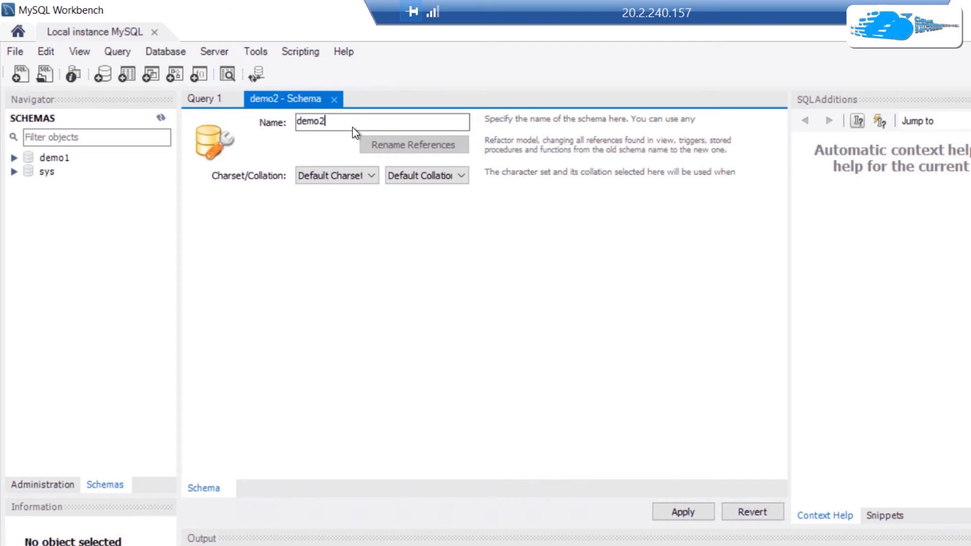
{"action": "left_click", "coordinate": [682, 511]}
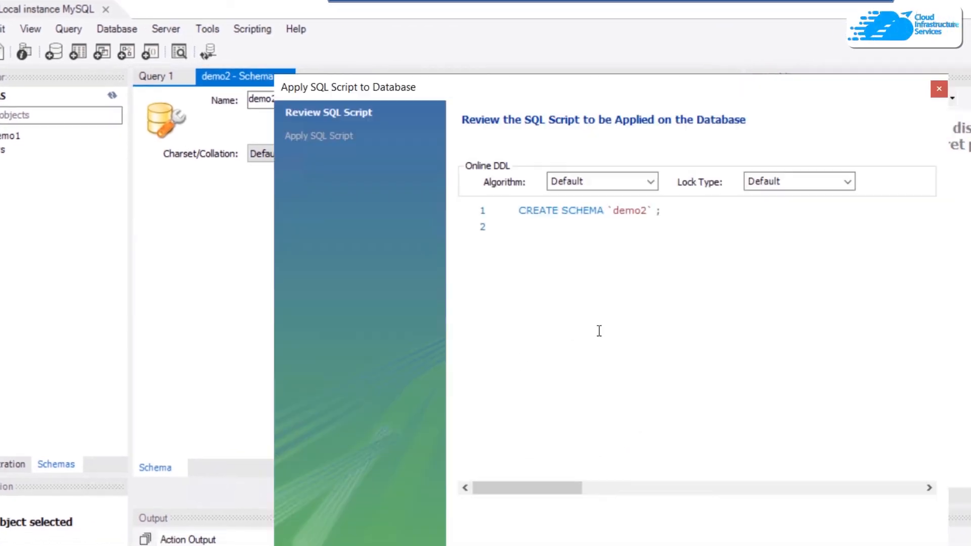
{"action": "left_click", "coordinate": [711, 508]}
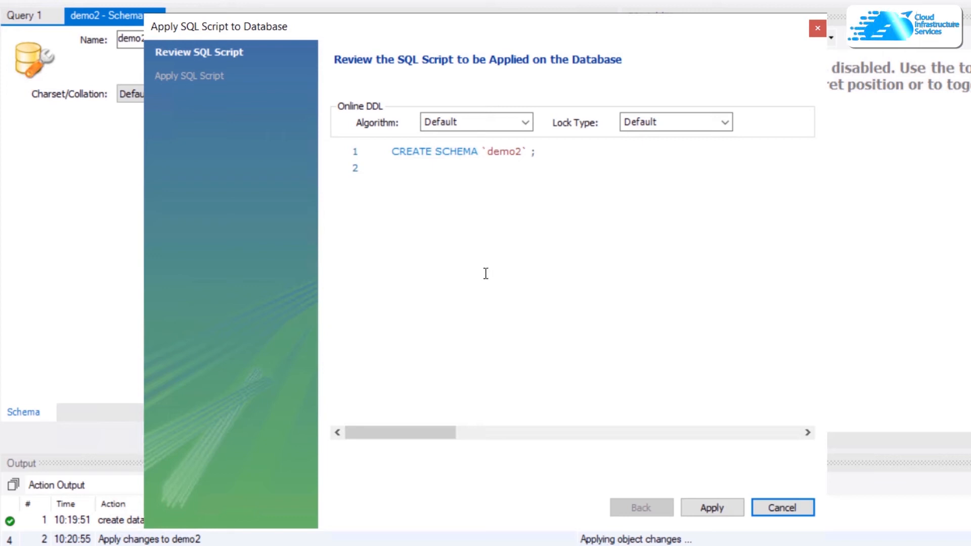
{"action": "mouse_move", "coordinate": [652, 455]}
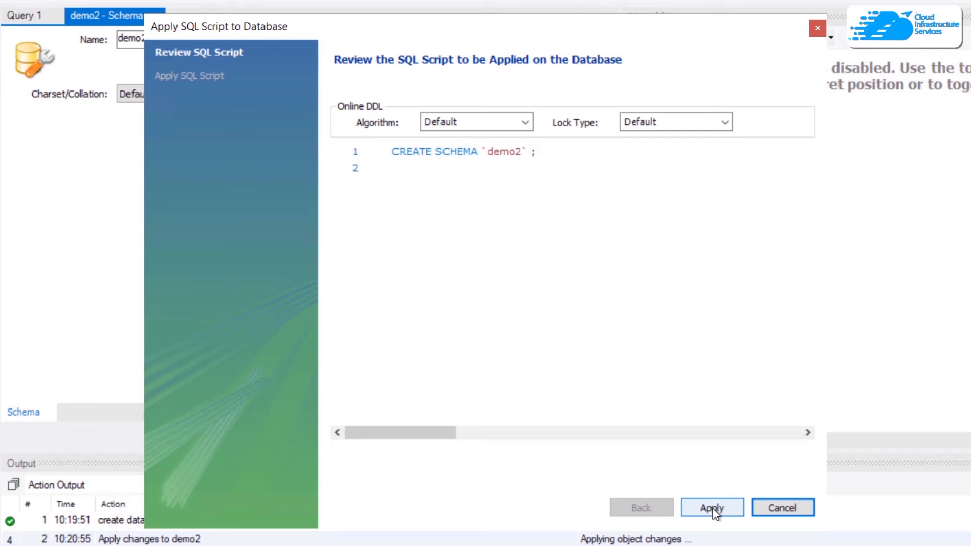
{"action": "left_click", "coordinate": [712, 508]}
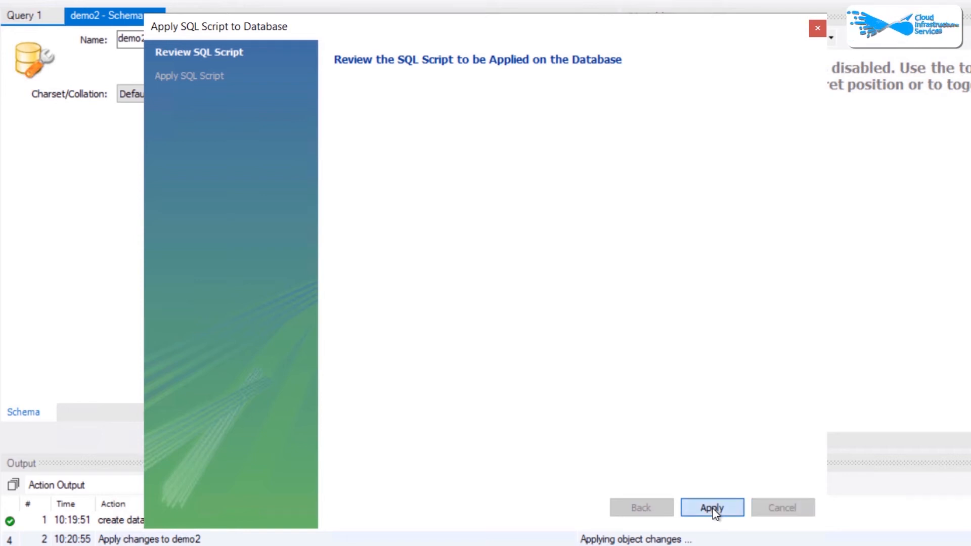
{"action": "left_click", "coordinate": [711, 507]}
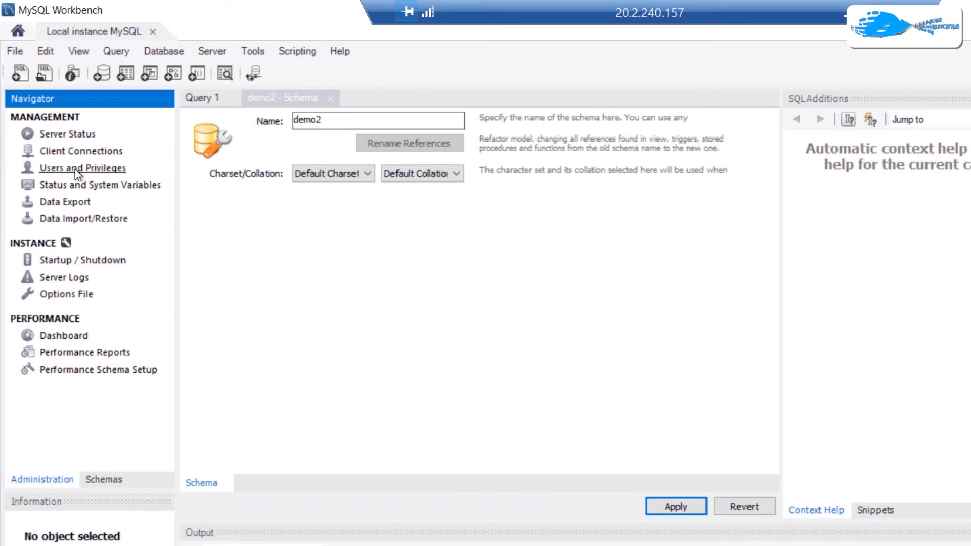
Step: Open Users and Privileges and select the root@localhost account
{"action": "left_click", "coordinate": [82, 168]}
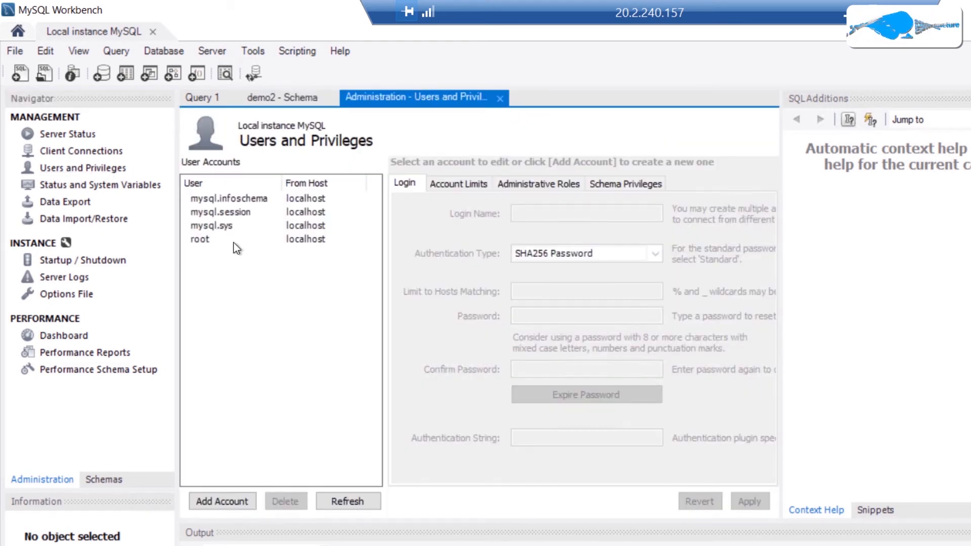
{"action": "left_click", "coordinate": [199, 239]}
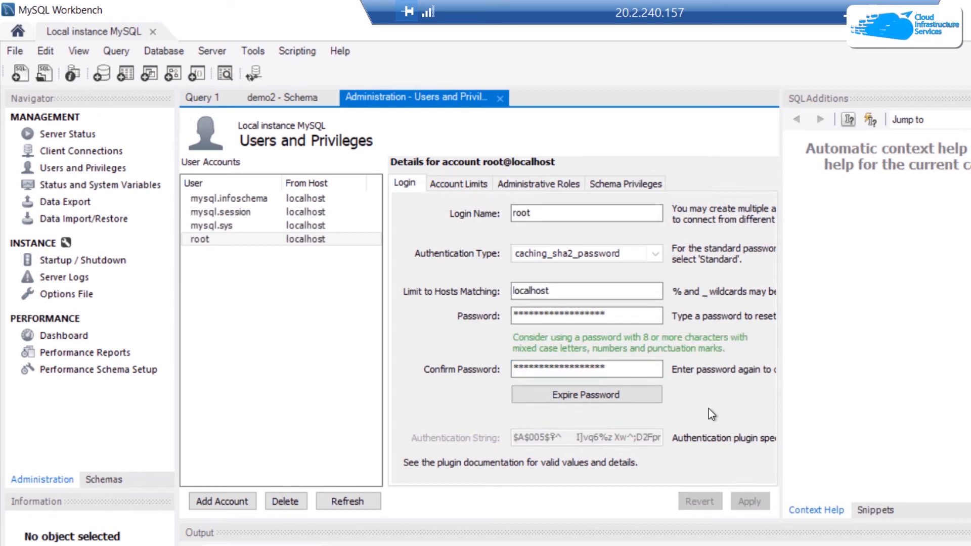
{"action": "mouse_move", "coordinate": [606, 358]}
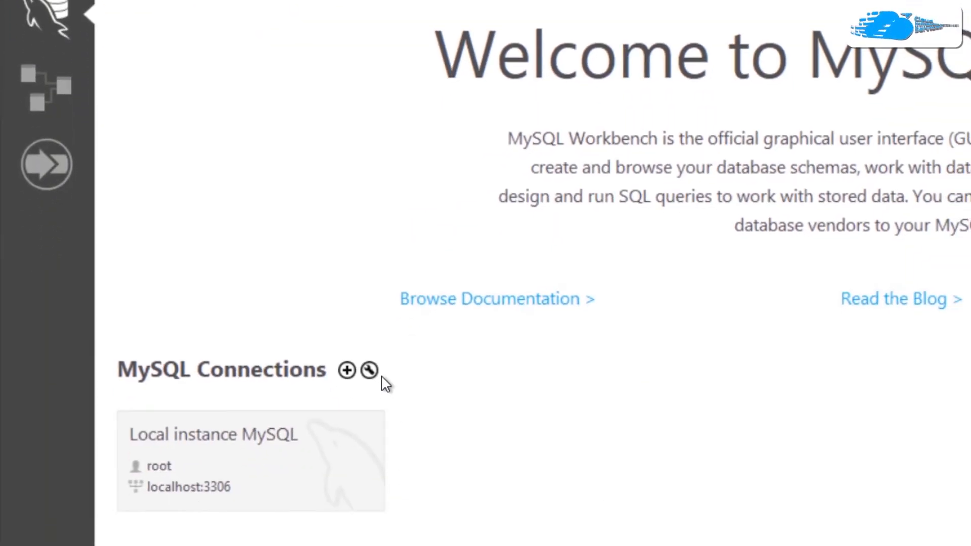
Step: Test the root connection to 127.0.0.1:3306 from Manage Server Connections, confirming success with SSL
{"action": "left_click", "coordinate": [370, 370]}
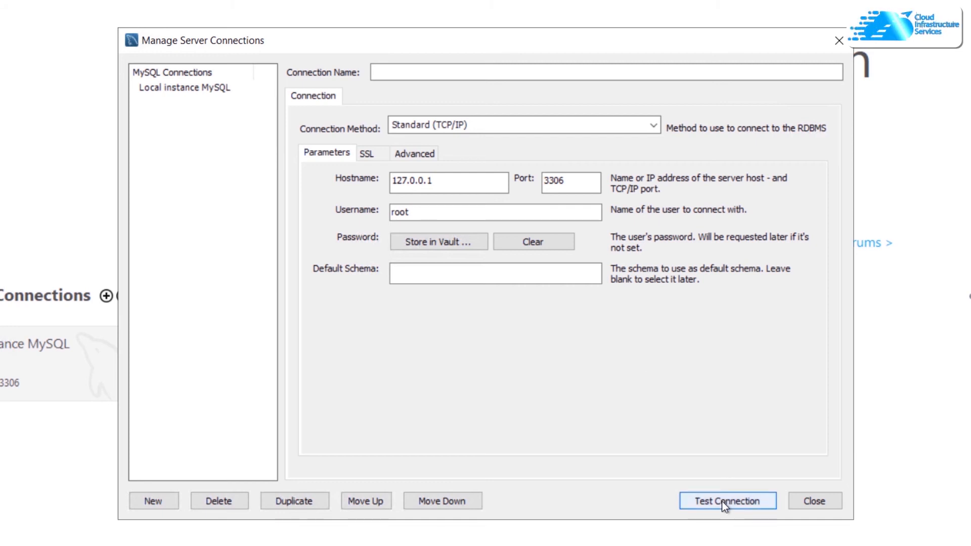
{"action": "left_click", "coordinate": [727, 501]}
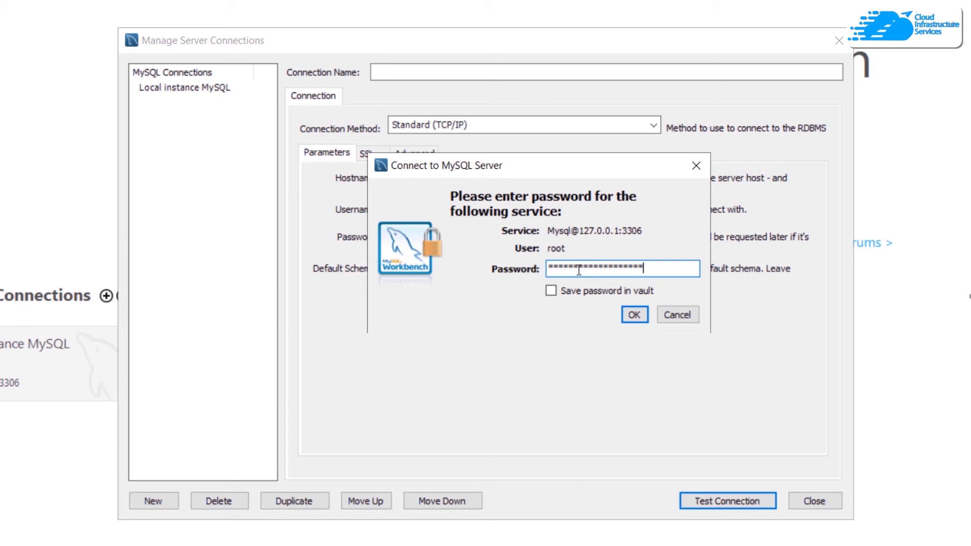
{"action": "left_click", "coordinate": [634, 315]}
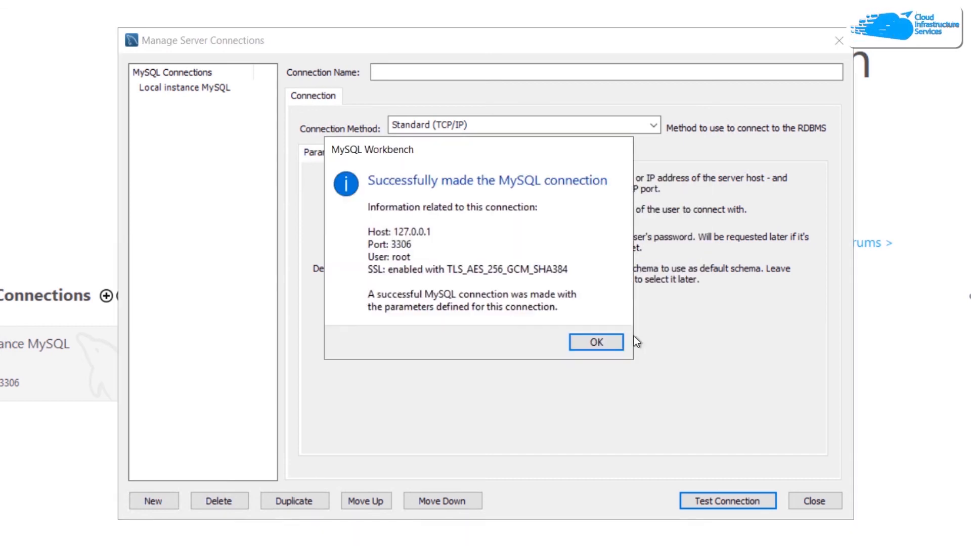
{"action": "mouse_move", "coordinate": [441, 197]}
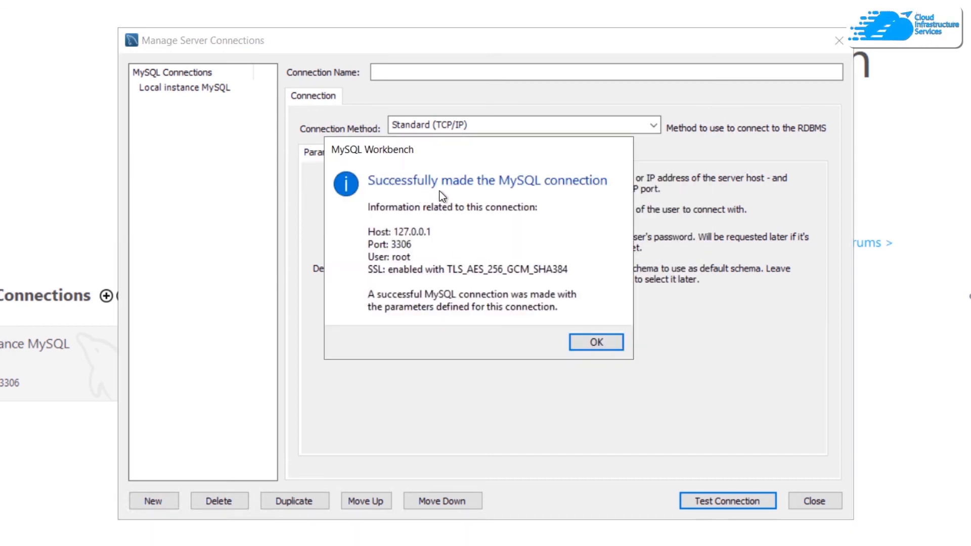
{"action": "mouse_move", "coordinate": [534, 206]}
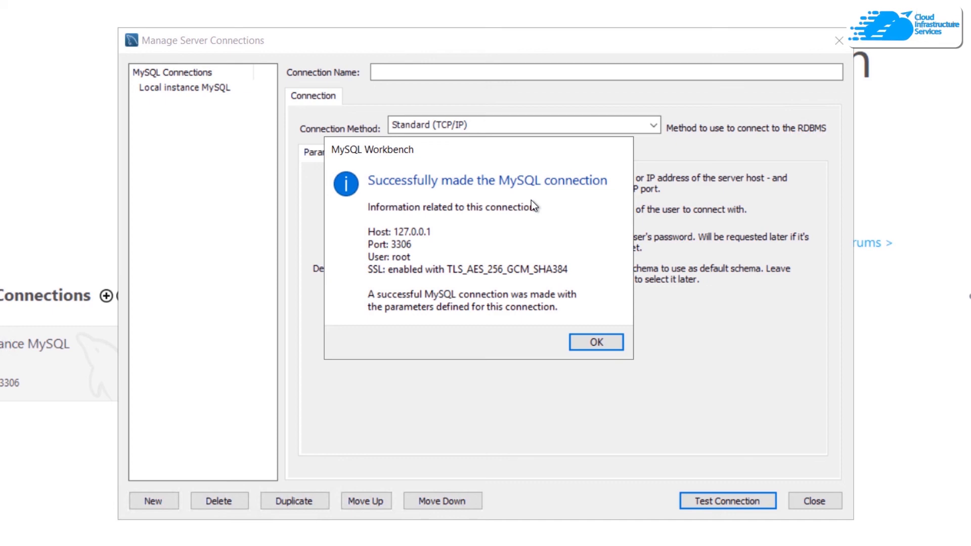